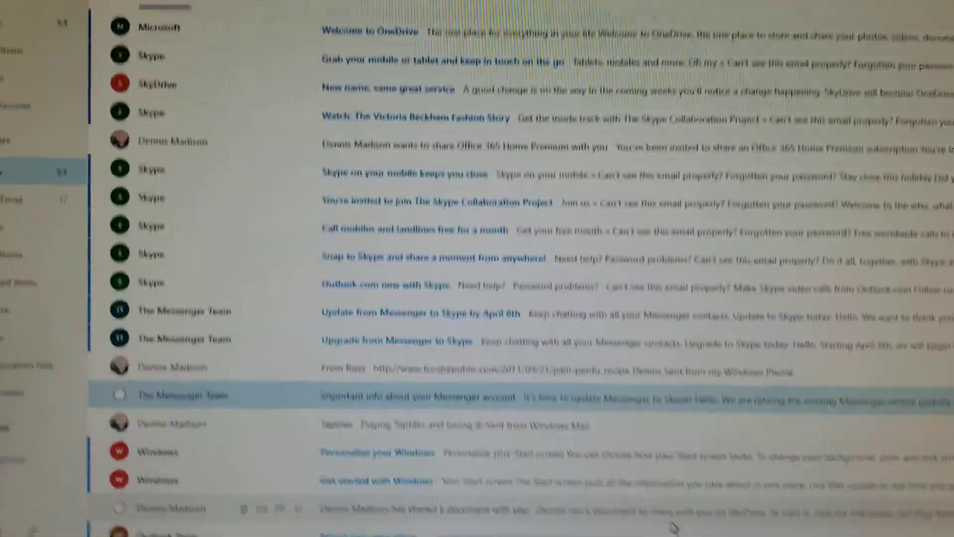
Open the 'Important info about your Messenger account' email from The Messenger Team
{"action": "scroll", "scroll_direction": "down", "scroll_amount": 3}
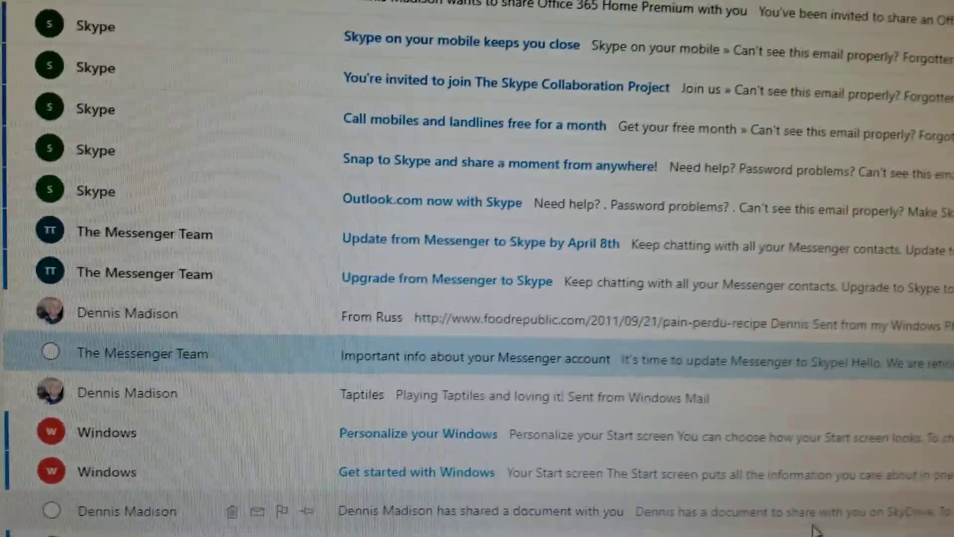
{"action": "scroll", "scroll_direction": "down", "scroll_amount": 3}
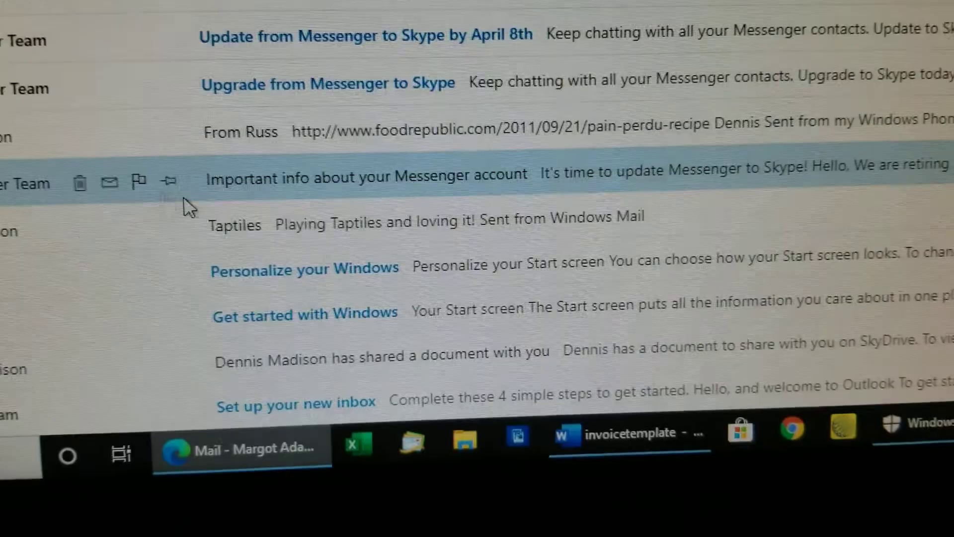
{"action": "left_click", "coordinate": [365, 176]}
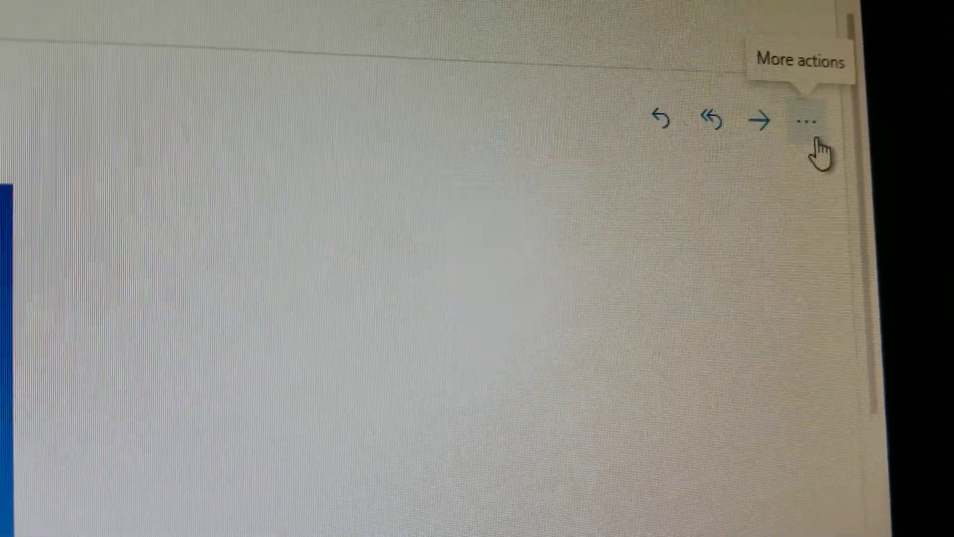
{"action": "left_click", "coordinate": [812, 119]}
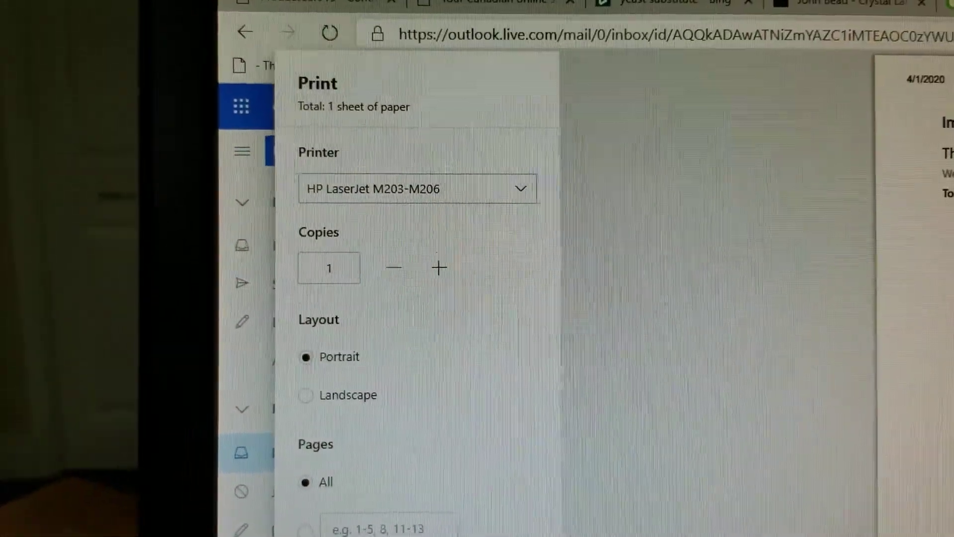
Select the HP LaserJet M203-M206 printer and print the email
{"action": "scroll", "scroll_direction": "down", "scroll_amount": 3}
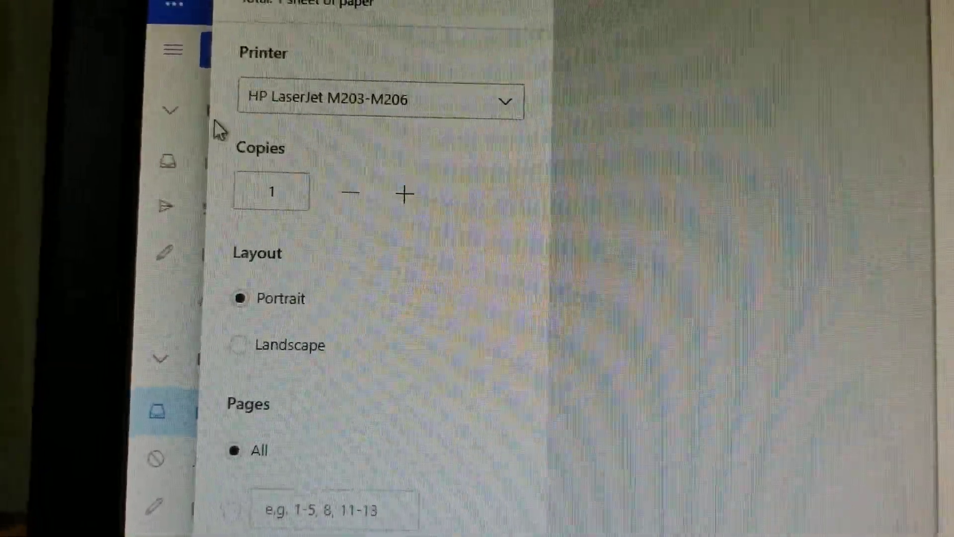
{"action": "left_click", "coordinate": [377, 100]}
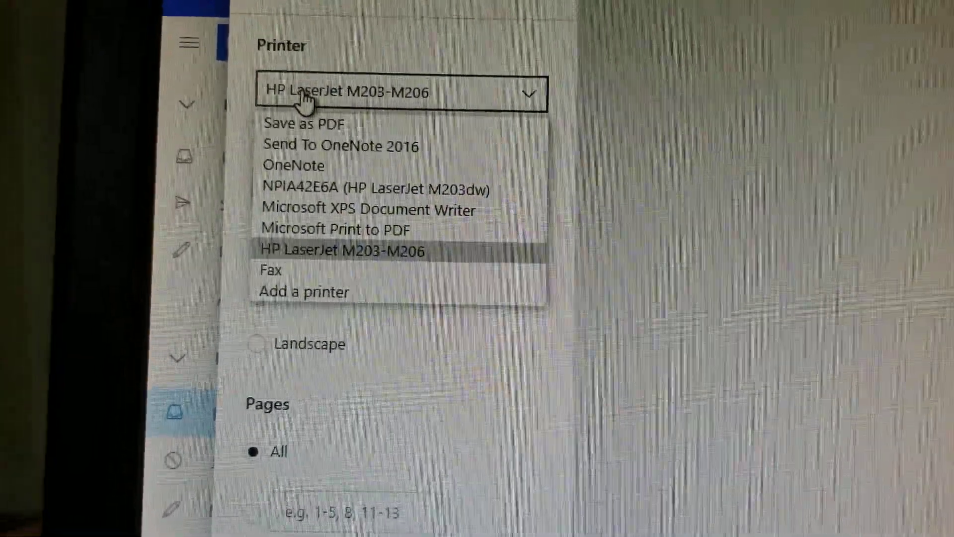
{"action": "left_click", "coordinate": [341, 250]}
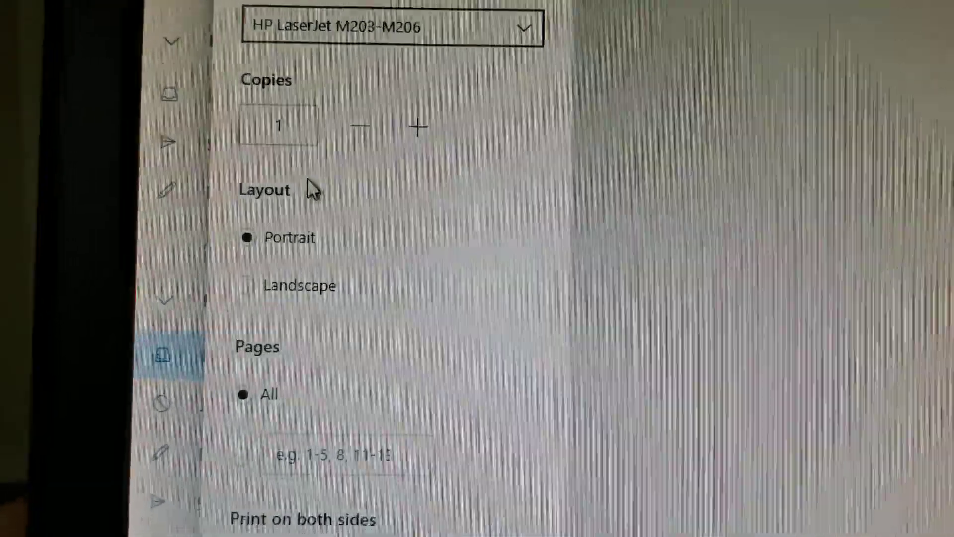
{"action": "scroll", "scroll_direction": "down", "scroll_amount": 3}
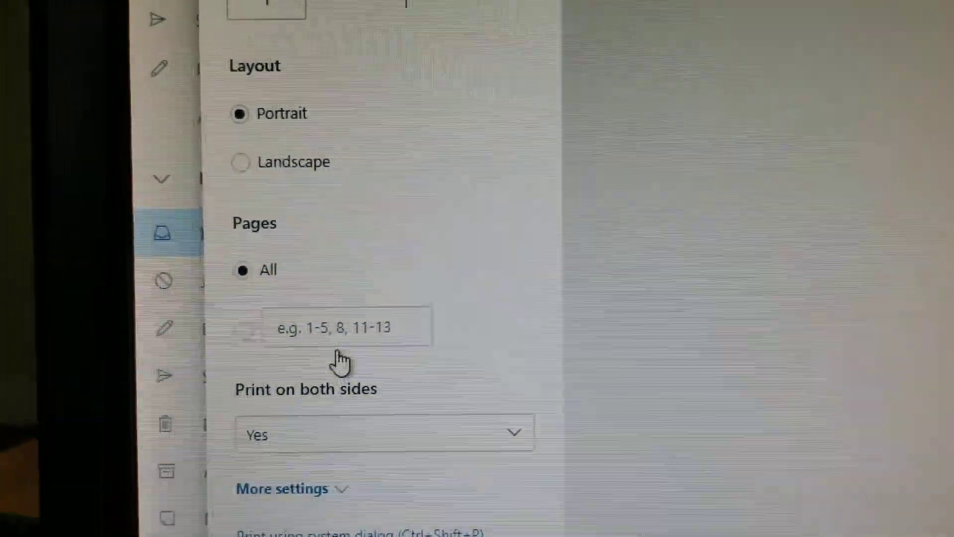
{"action": "scroll", "scroll_direction": "down", "scroll_amount": 3}
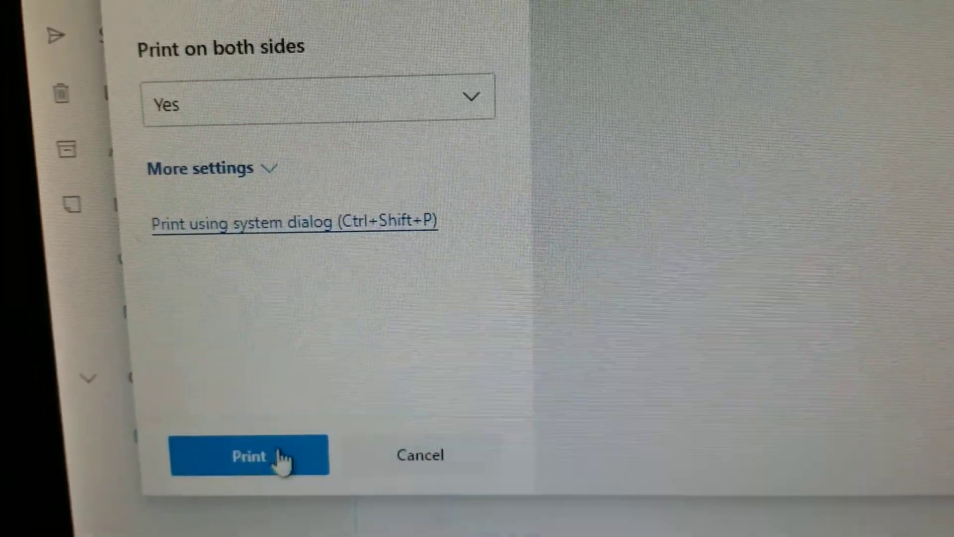
{"action": "left_click", "coordinate": [248, 455]}
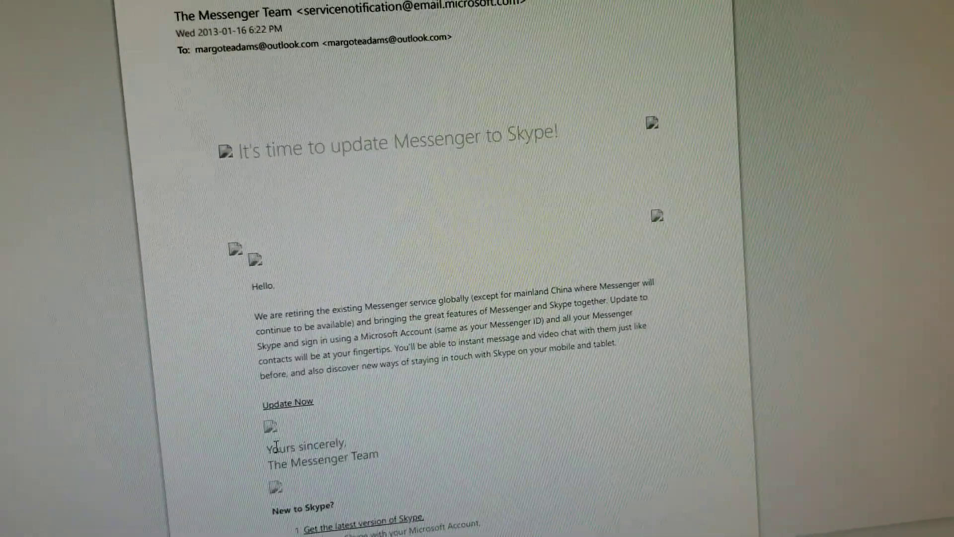